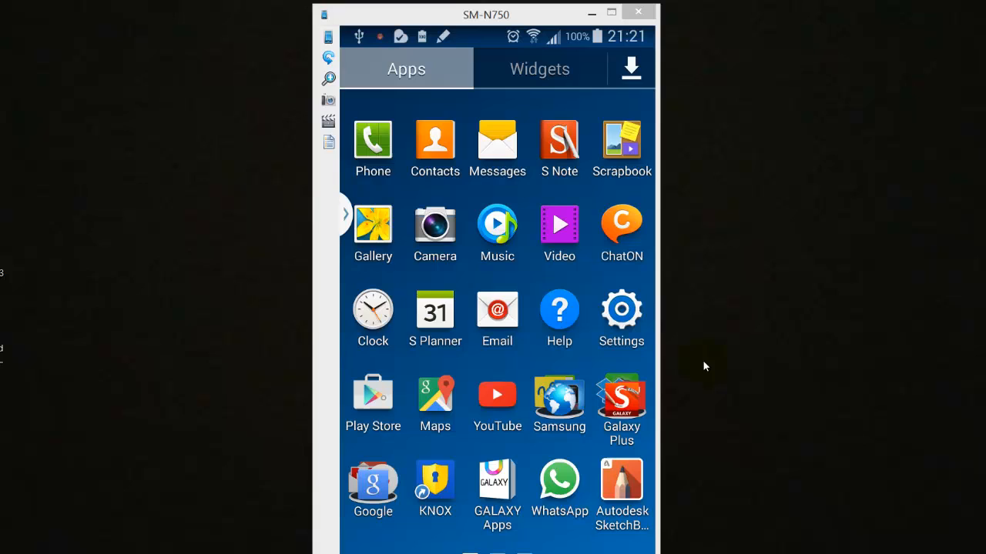
Launch the Play Store and activate its search field, showing past searches like facebook and snapchat.
left_click(373, 395)
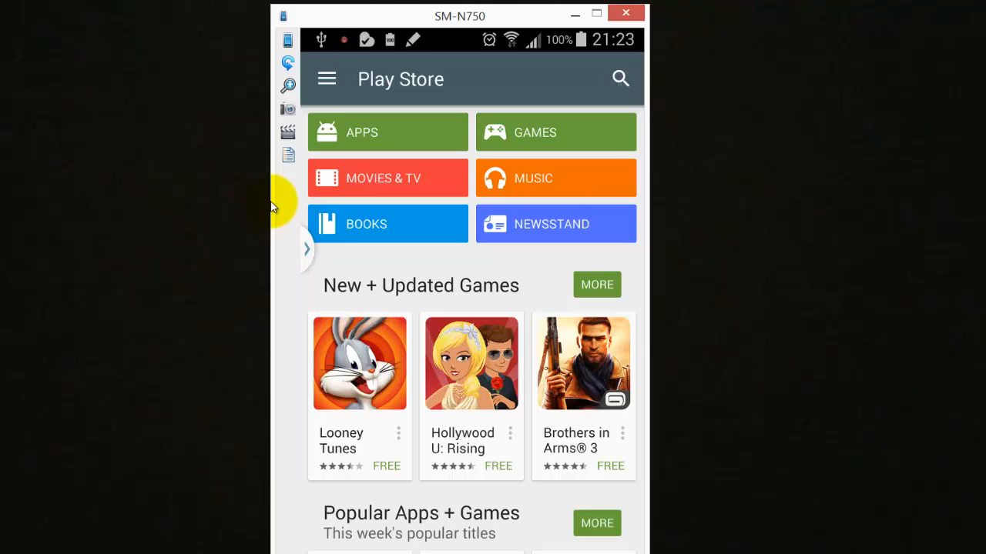
left_click(620, 78)
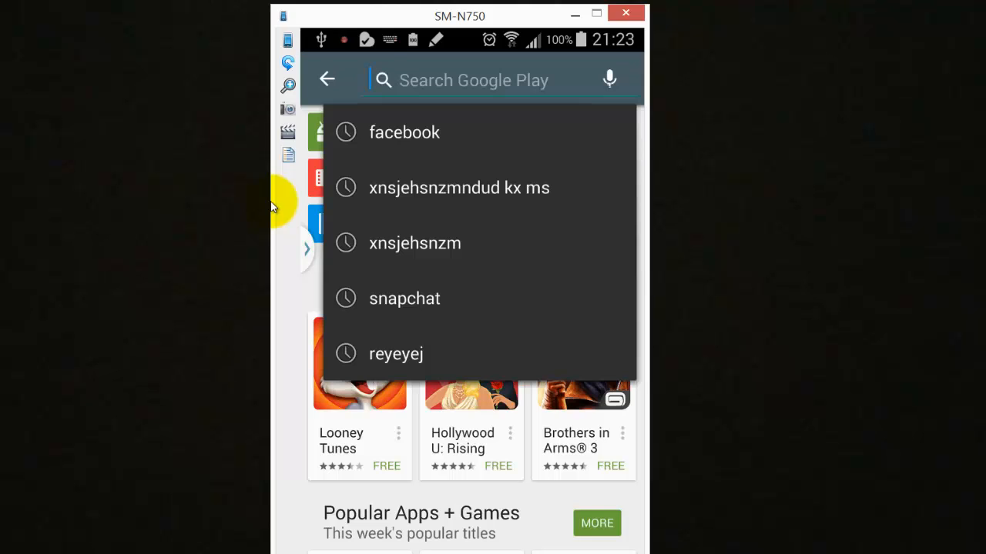
left_click(473, 79)
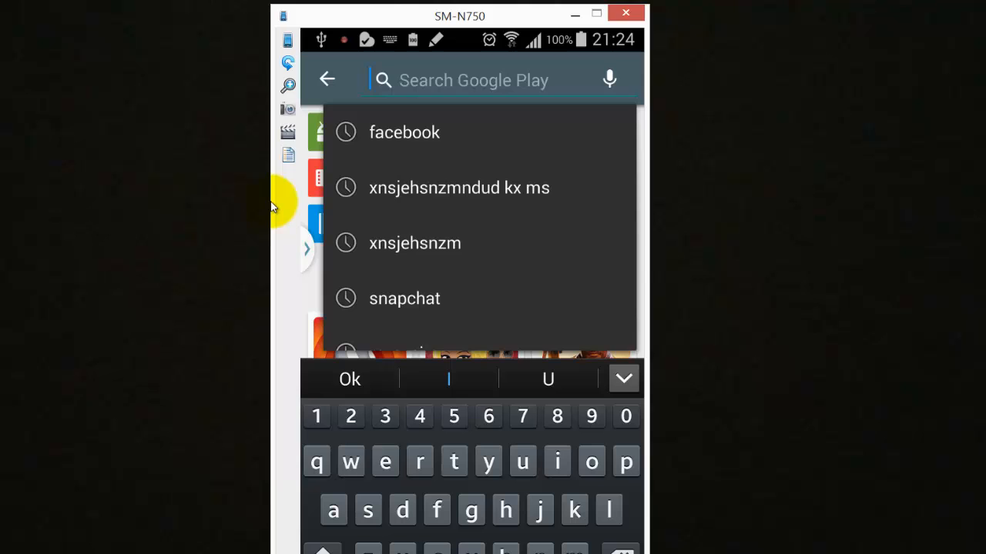
Clear the local search history in Play Store settings, then reopen the empty search field.
left_click(327, 79)
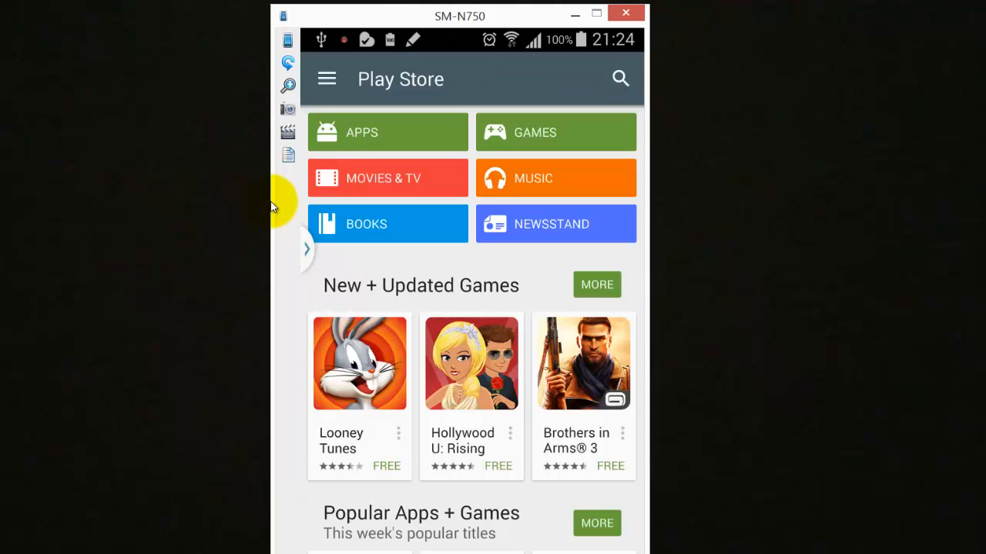
mouse_move(326, 77)
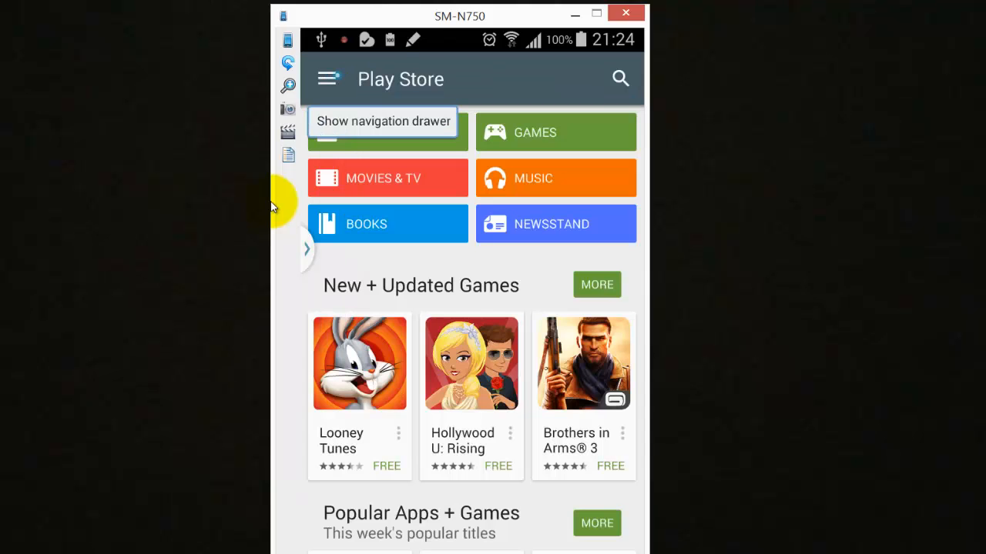
left_click(328, 77)
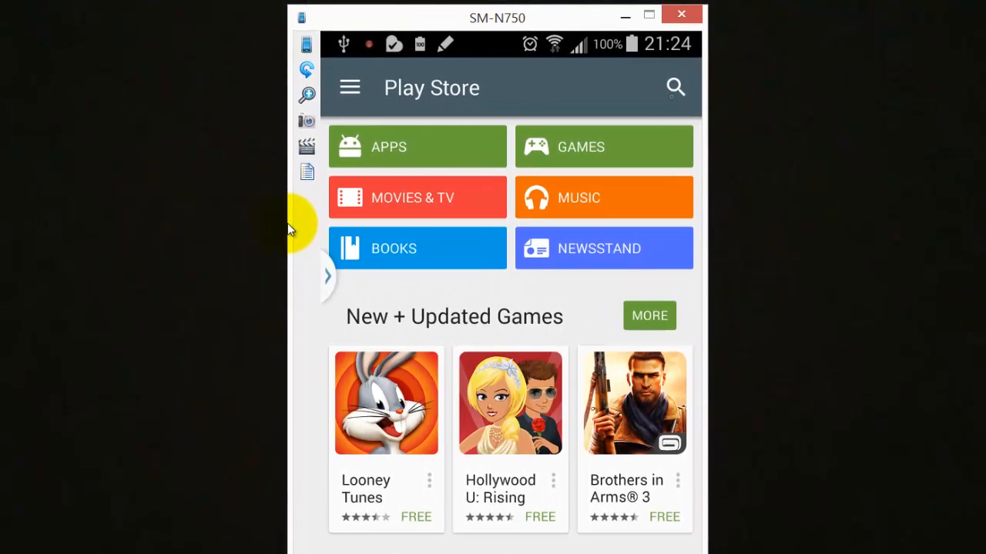
left_click(674, 86)
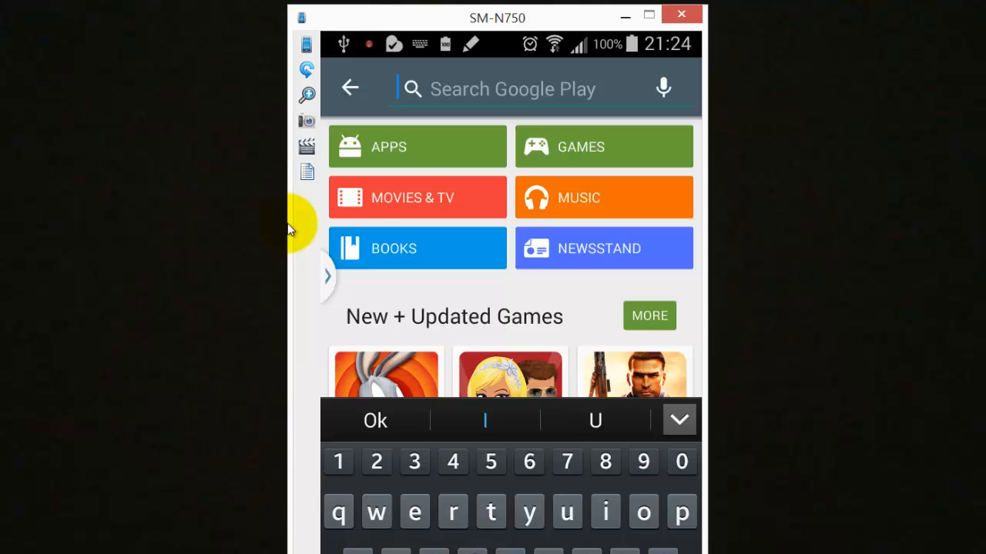